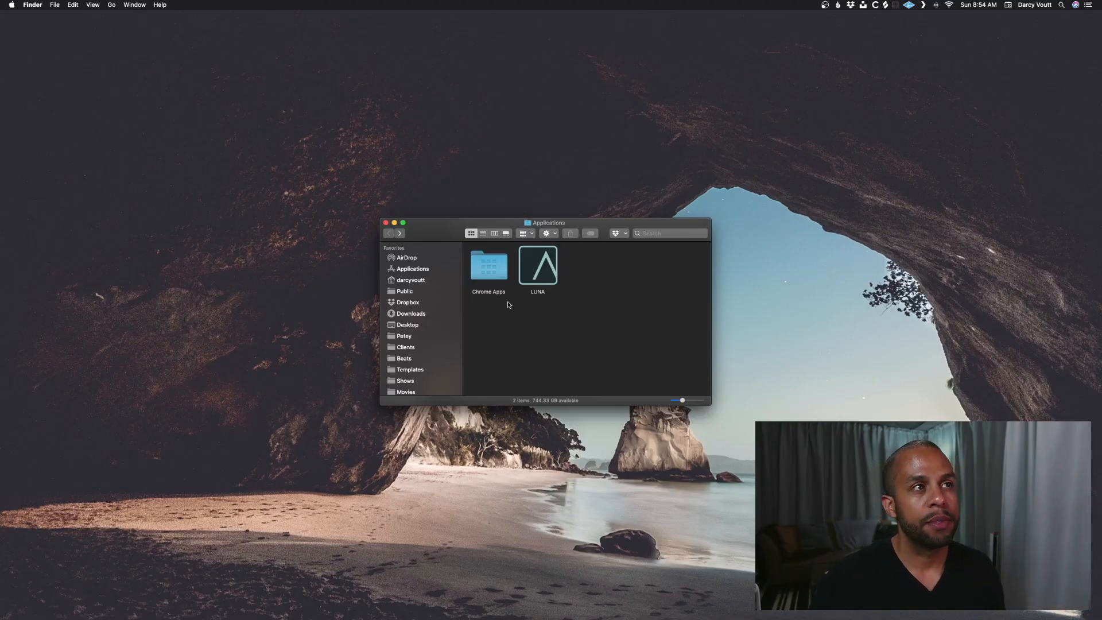
pyautogui.click(538, 267)
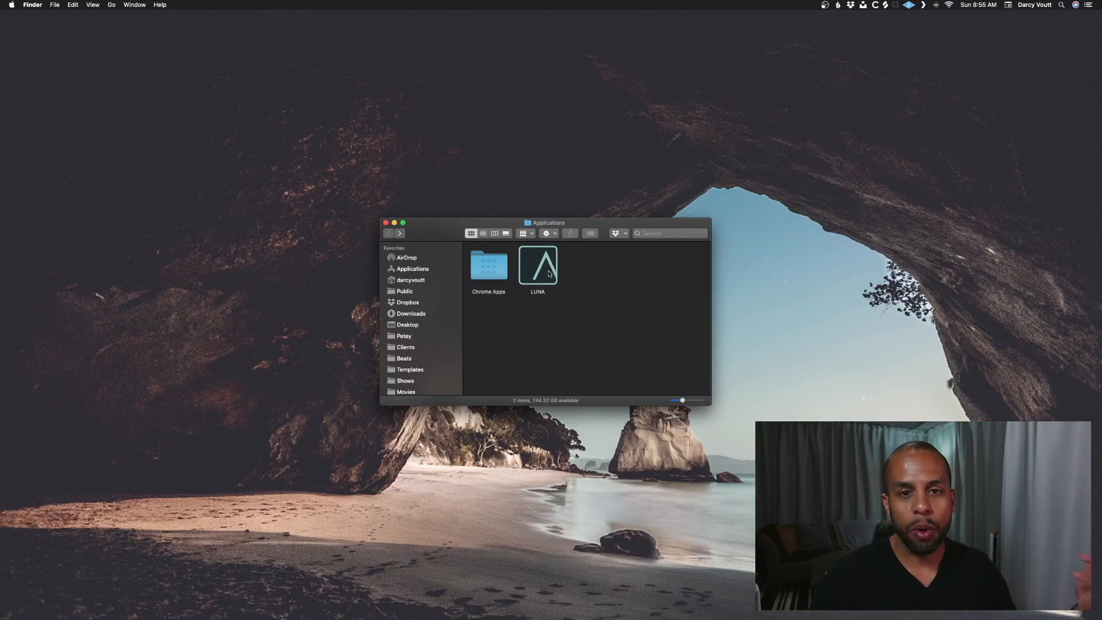
pyautogui.click(538, 266)
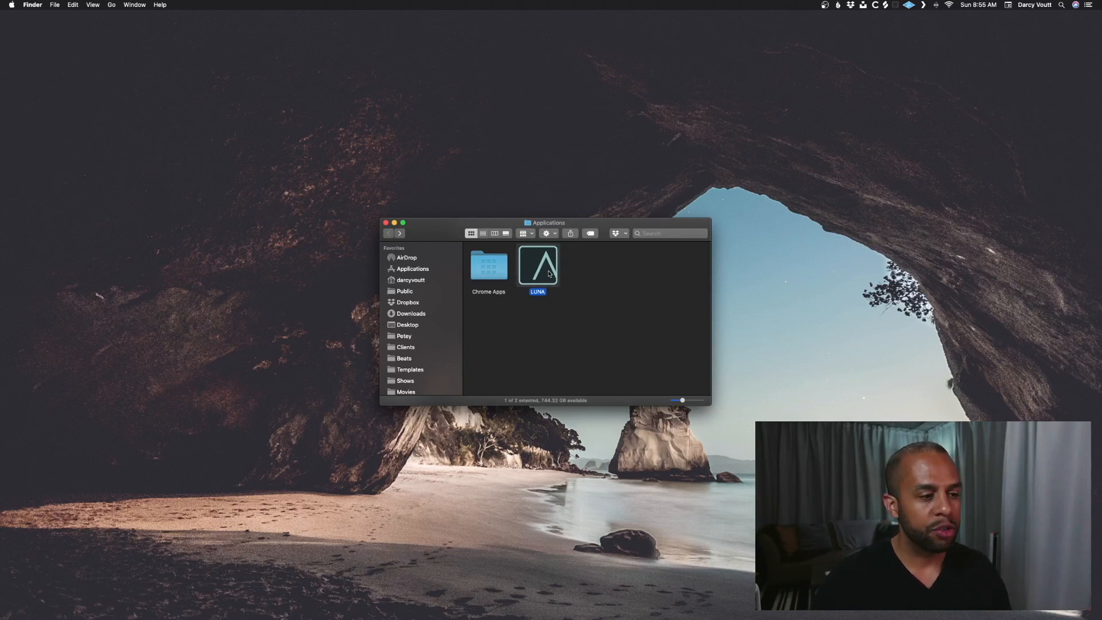
pyautogui.click(566, 314)
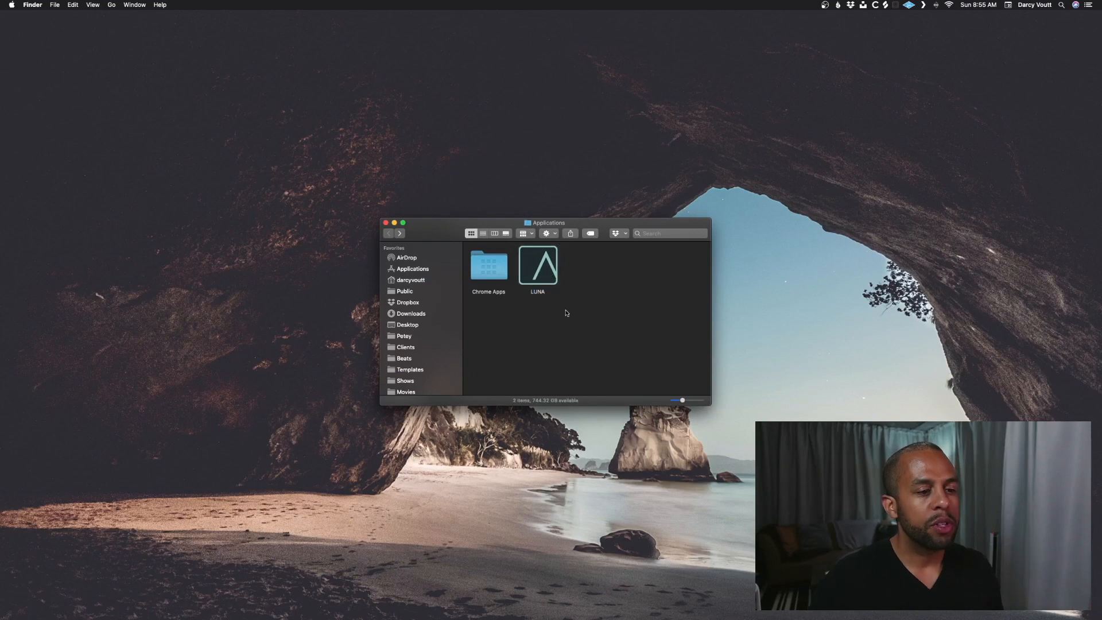
pyautogui.rightClick(538, 267)
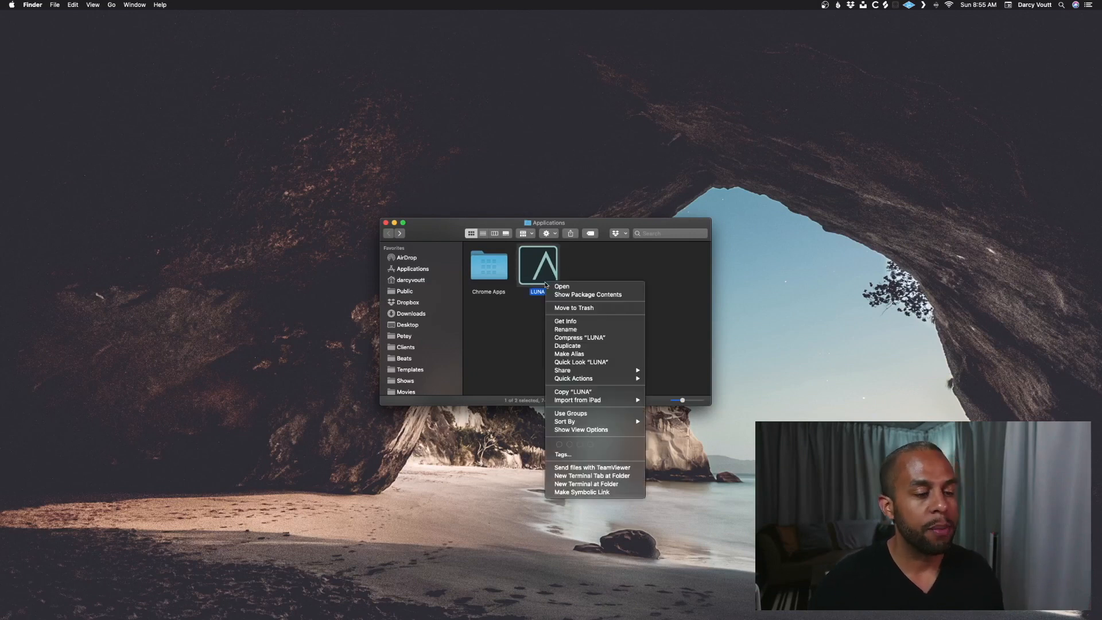
pyautogui.click(569, 320)
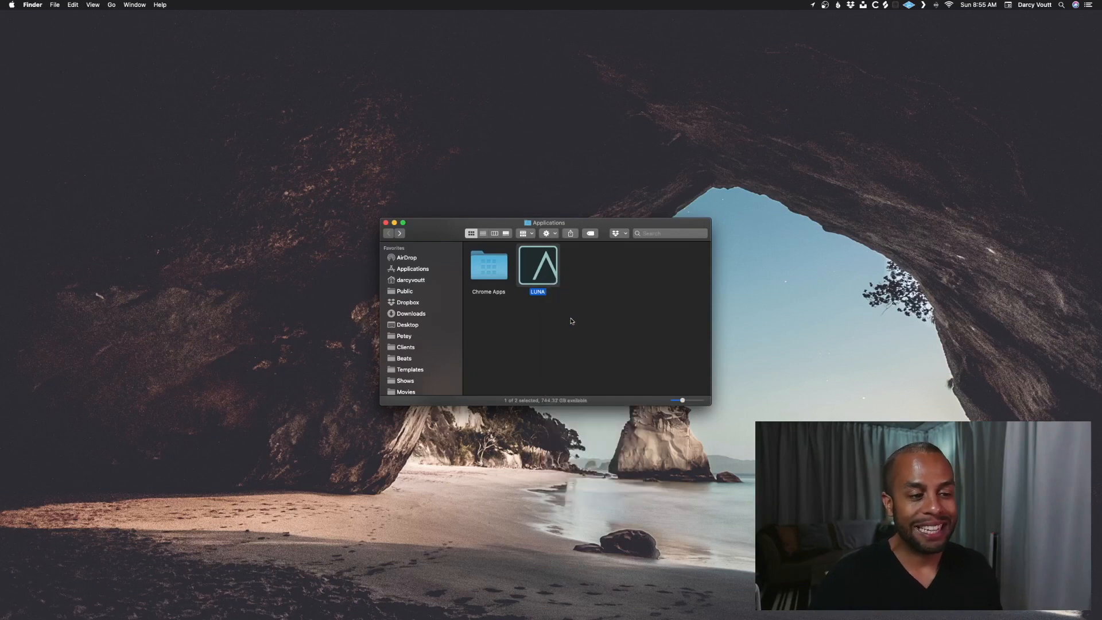
pyautogui.press('cmd+i')
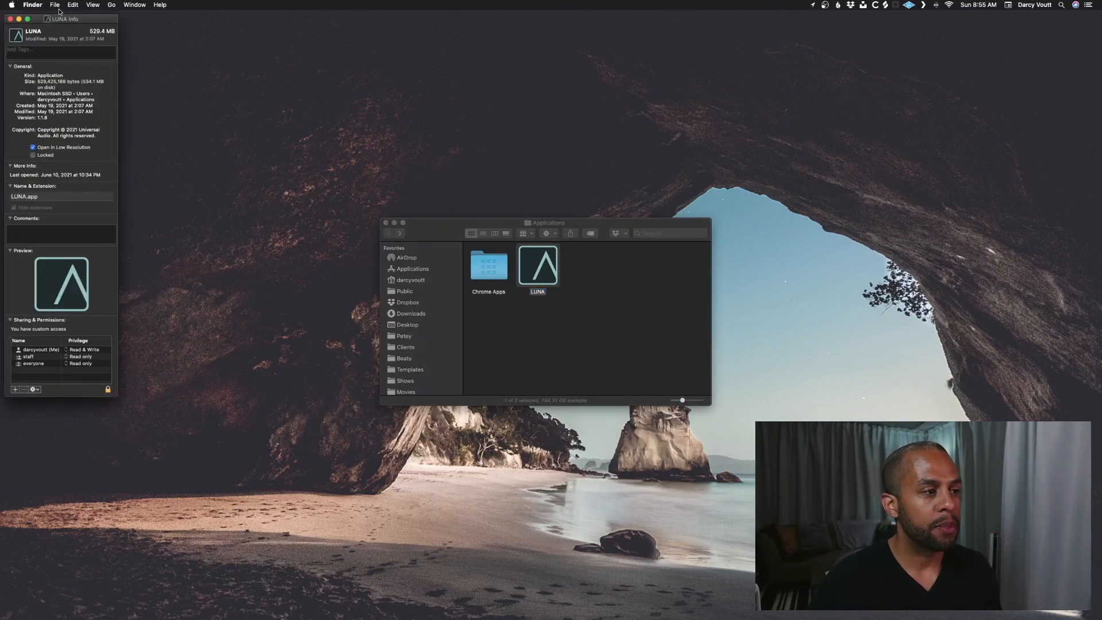
pyautogui.moveTo(63, 18); pyautogui.dragTo(379, 95)
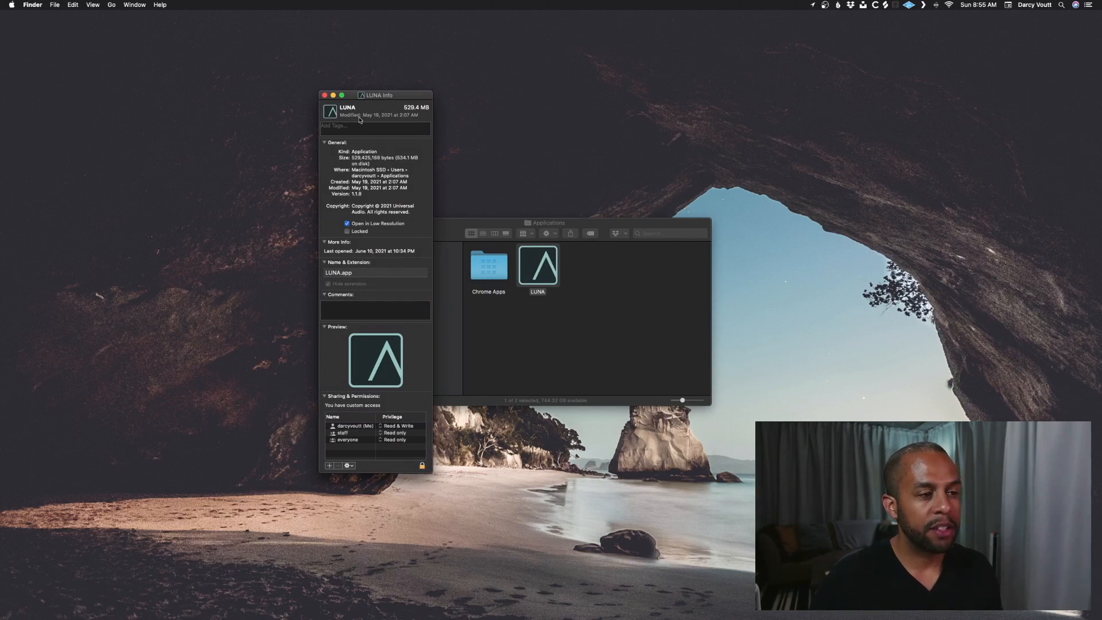
pyautogui.moveTo(369, 230)
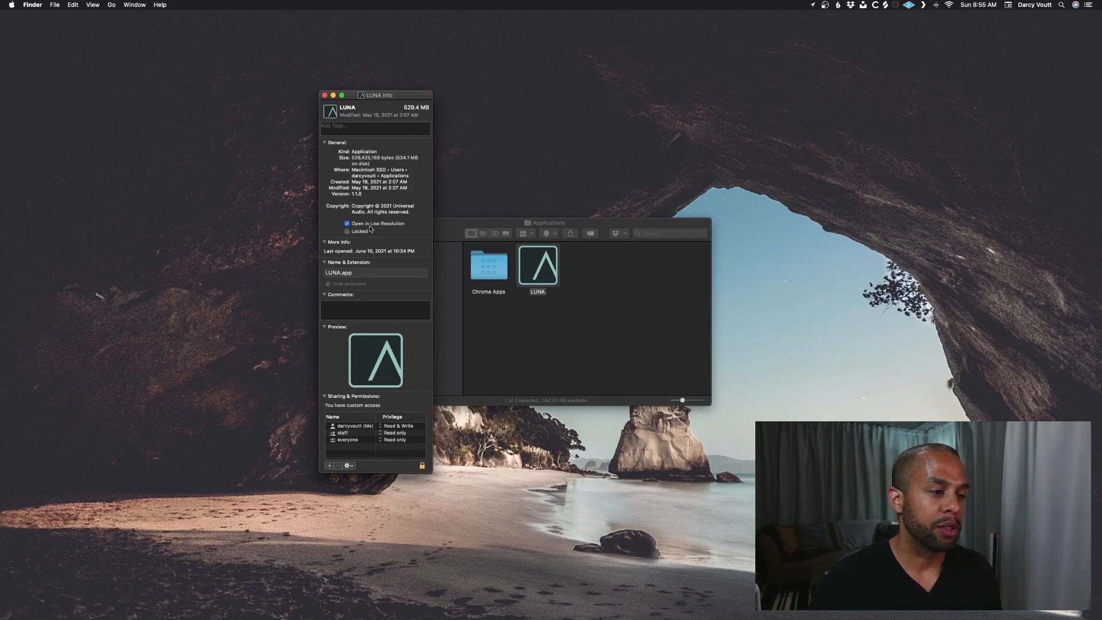
pyautogui.click(347, 223)
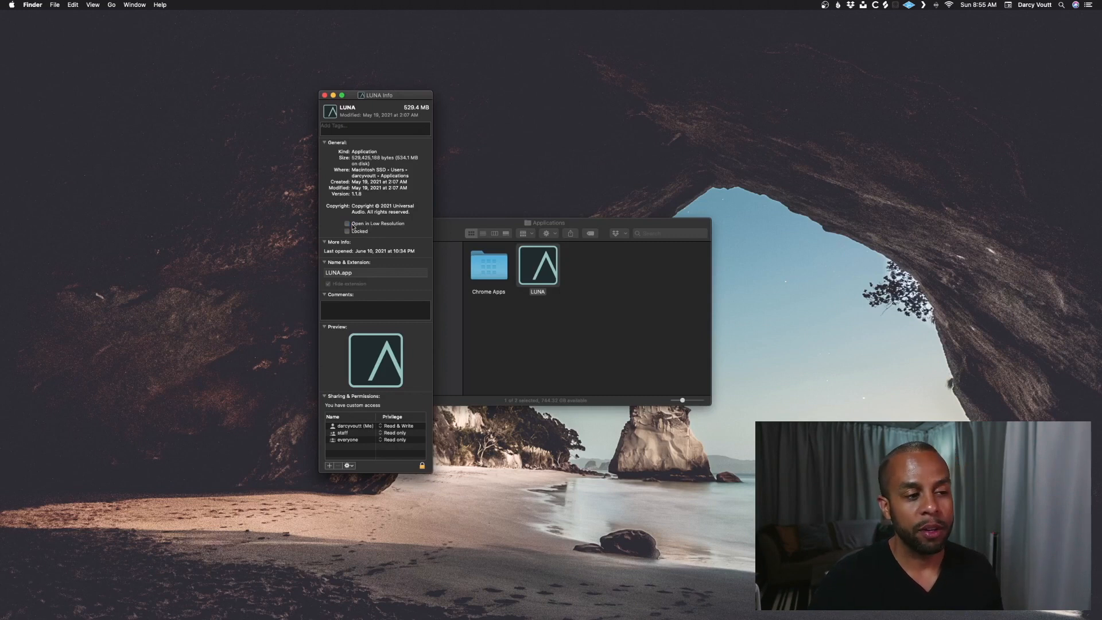
pyautogui.click(347, 224)
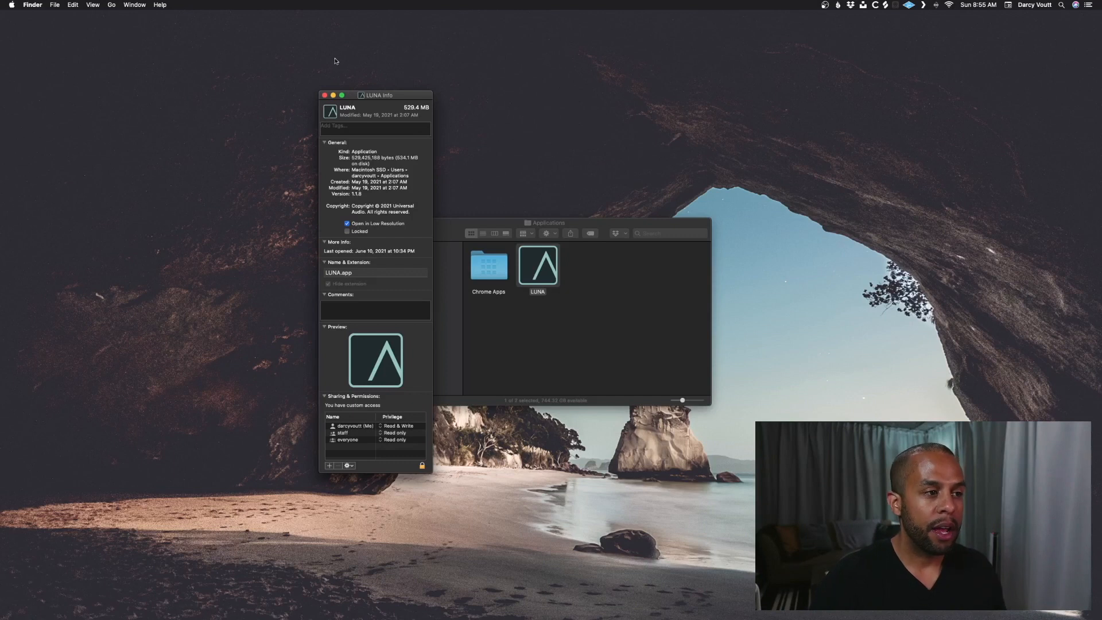
pyautogui.click(323, 95)
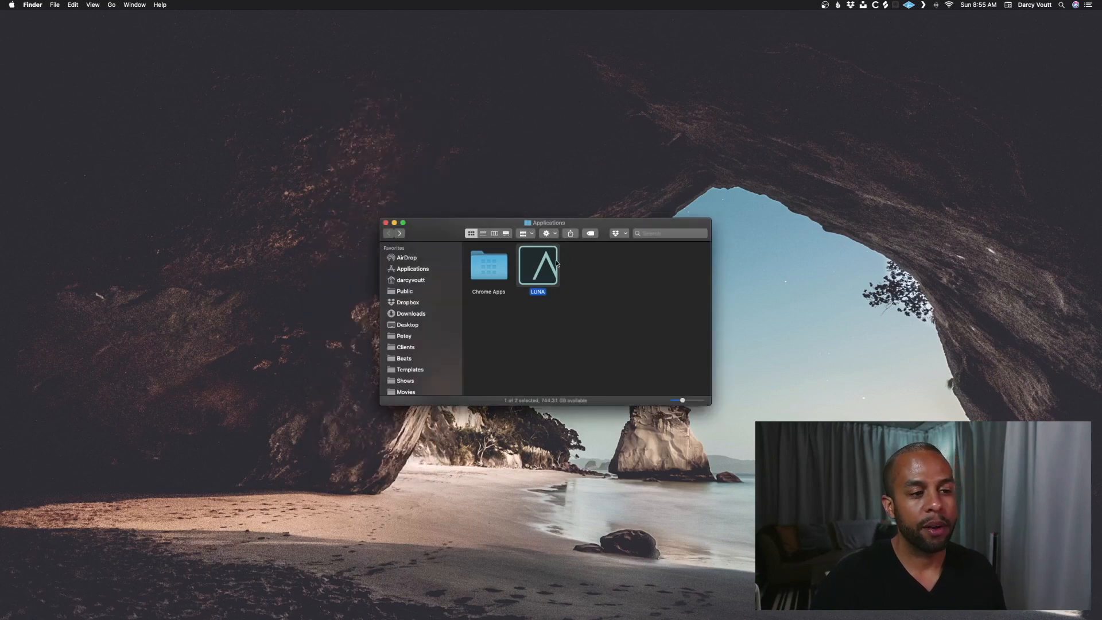